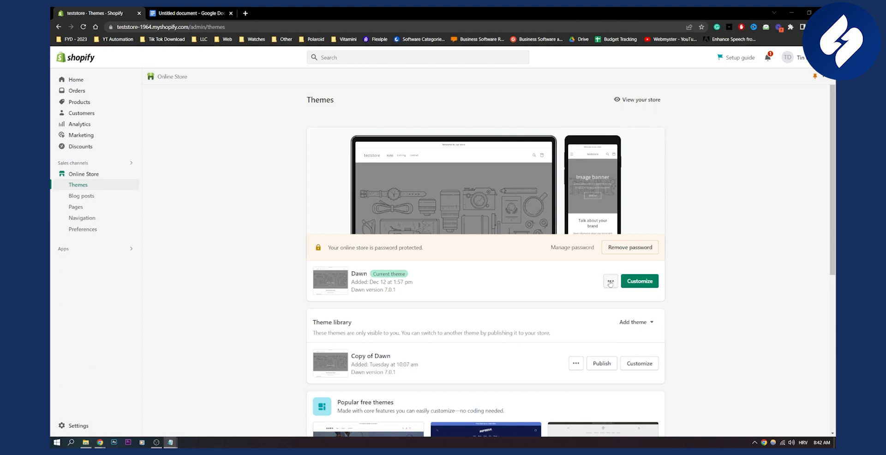
# - Open Edit code for the Dawn theme from its actions menu
pyautogui.click(609, 280)
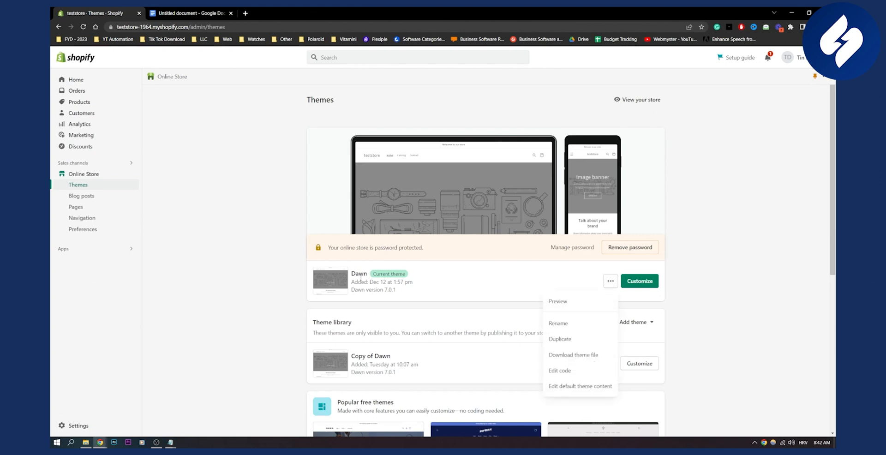
pyautogui.click(559, 370)
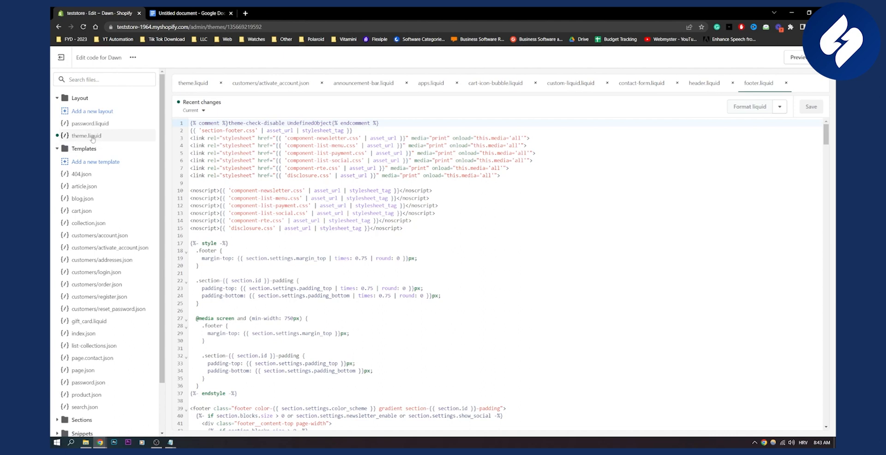
# - Open theme.liquid under Layout, scroll to its end, and switch to the Google Doc
pyautogui.click(86, 136)
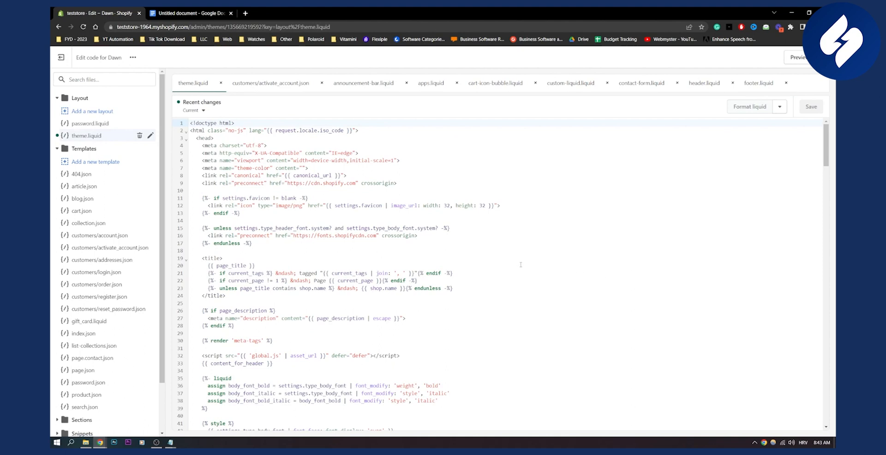
pyautogui.scroll(-3)
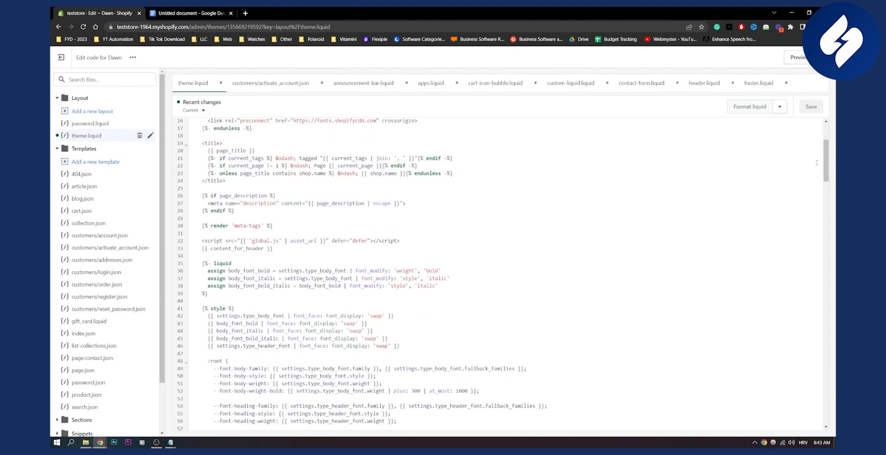
pyautogui.scroll(-3)
pyautogui.write("{% include 'cjpod' %}")
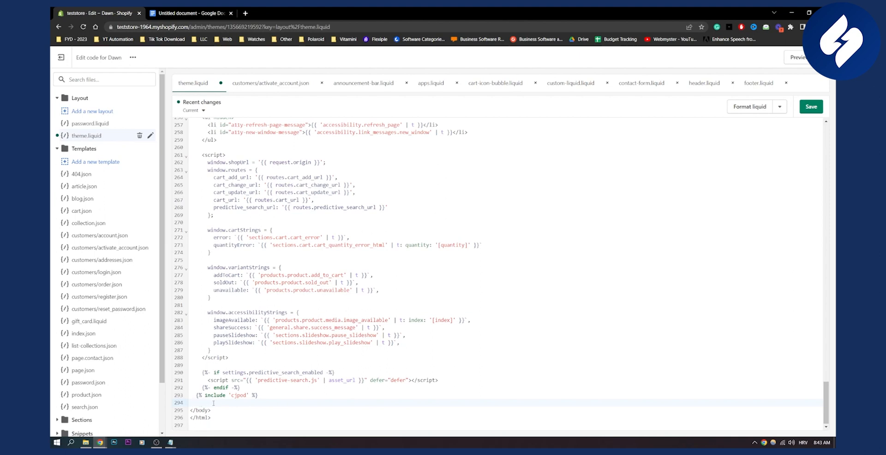
pyautogui.click(189, 13)
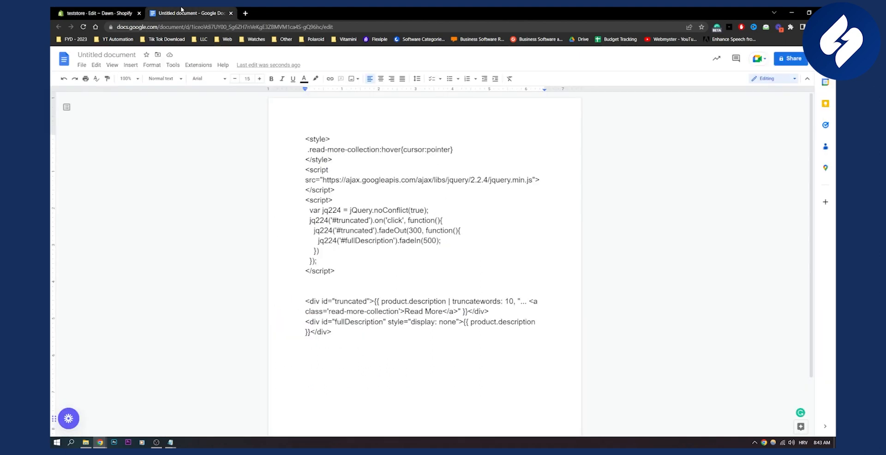
# - Select the read-more <style> and jQuery script block in the Google Doc, then return to the editor
pyautogui.moveTo(304, 139); pyautogui.dragTo(334, 271)
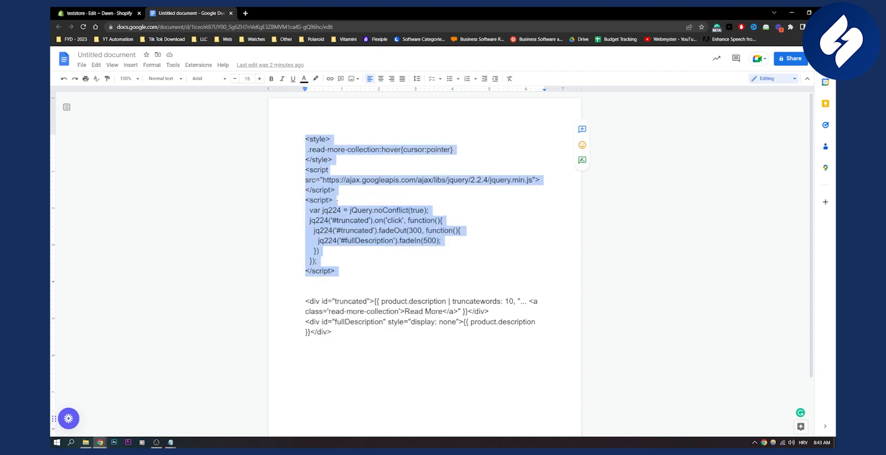
pyautogui.click(96, 13)
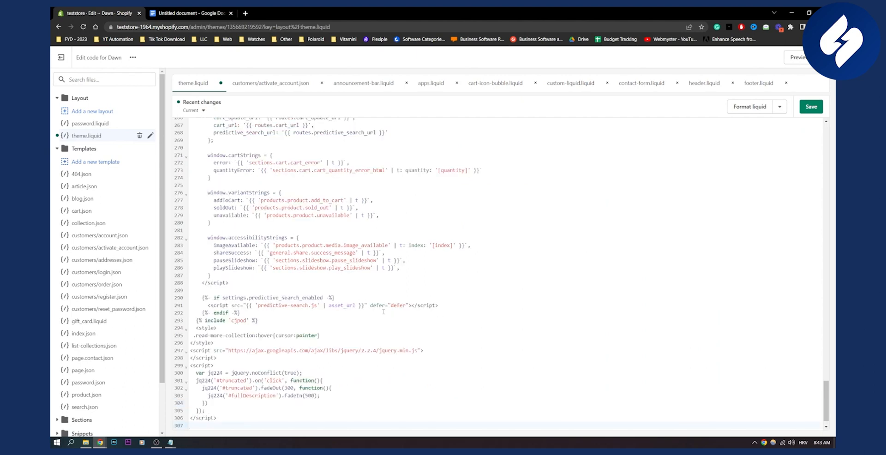
# - Save theme.liquid with the read-more style and script block before </body>
pyautogui.scroll(-3)
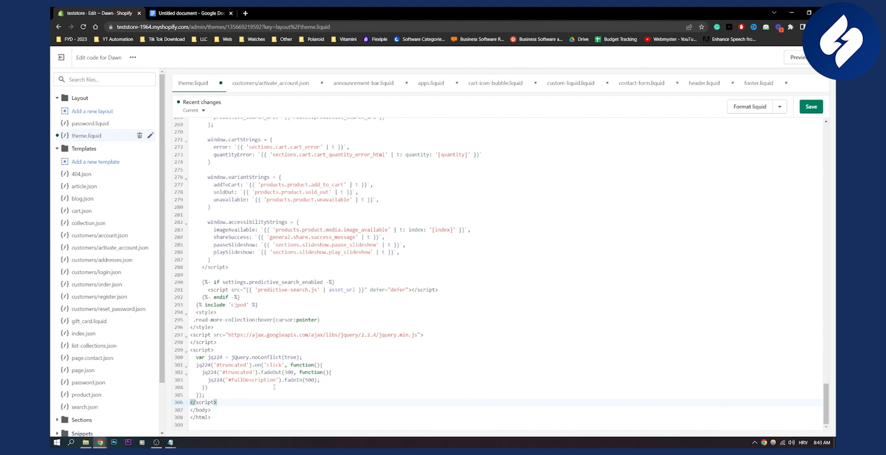
pyautogui.click(810, 107)
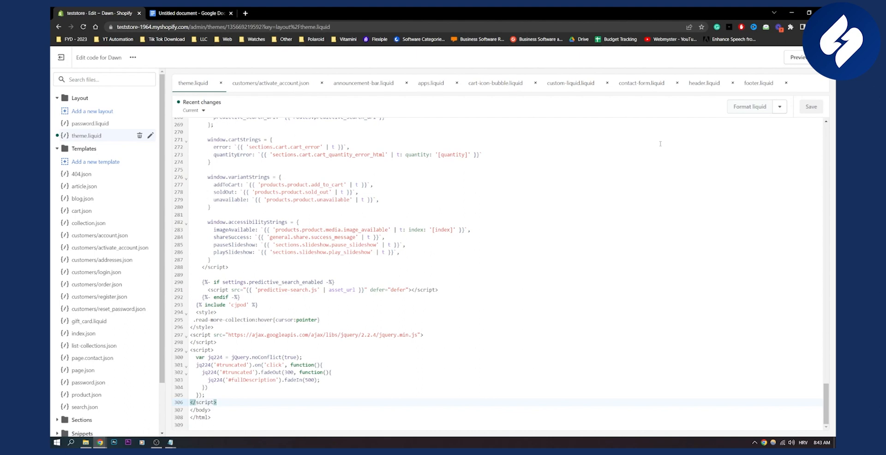
pyautogui.moveTo(111, 88)
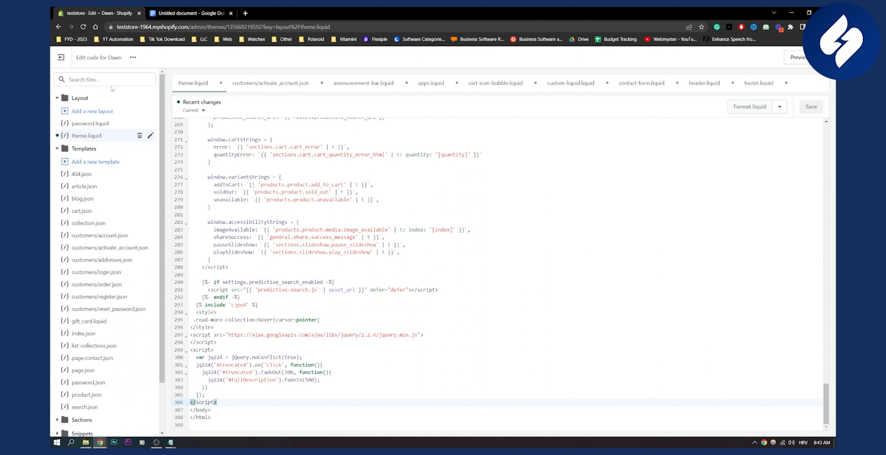
# - Filter theme files for 'product' and open the main-product.liquid section
pyautogui.write('product-conten')
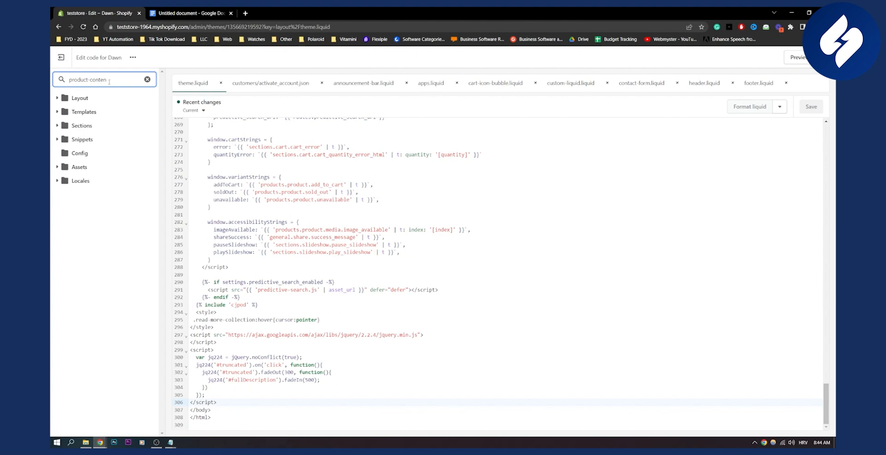
pyautogui.write('product')
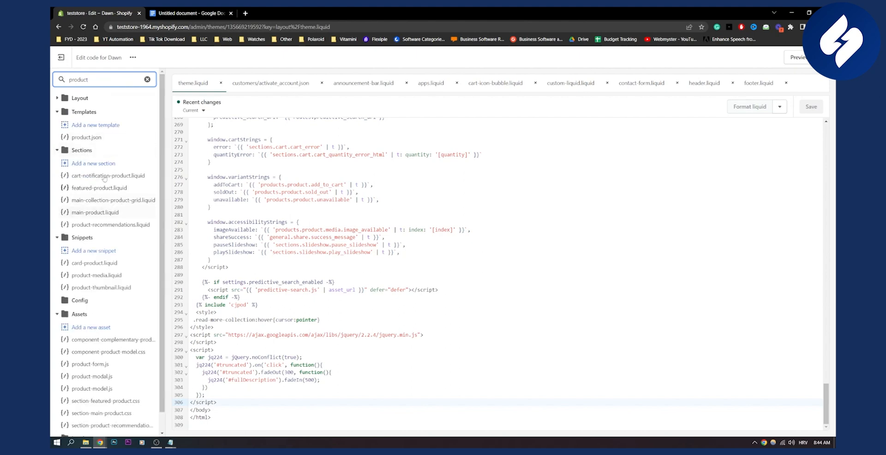
pyautogui.tripleClick(79, 78)
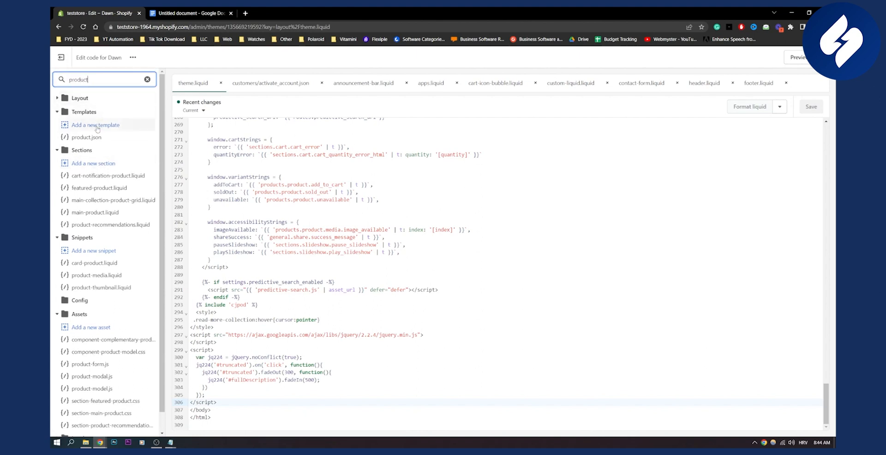
pyautogui.moveTo(116, 217)
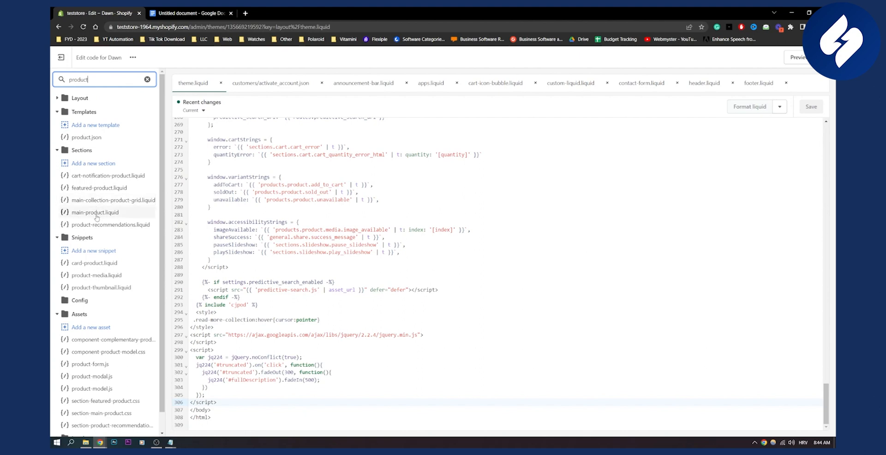
pyautogui.click(95, 212)
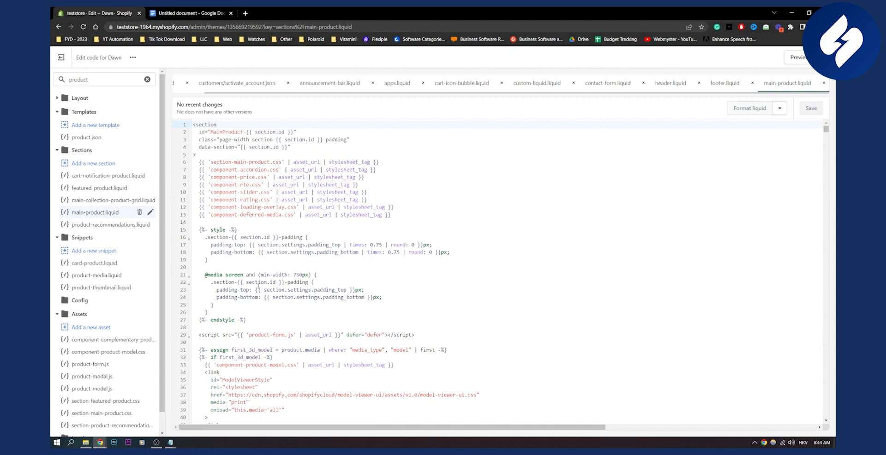
# - Find 'description' in main-product.liquid and clear the {{ product.description }} line
pyautogui.scroll(-3)
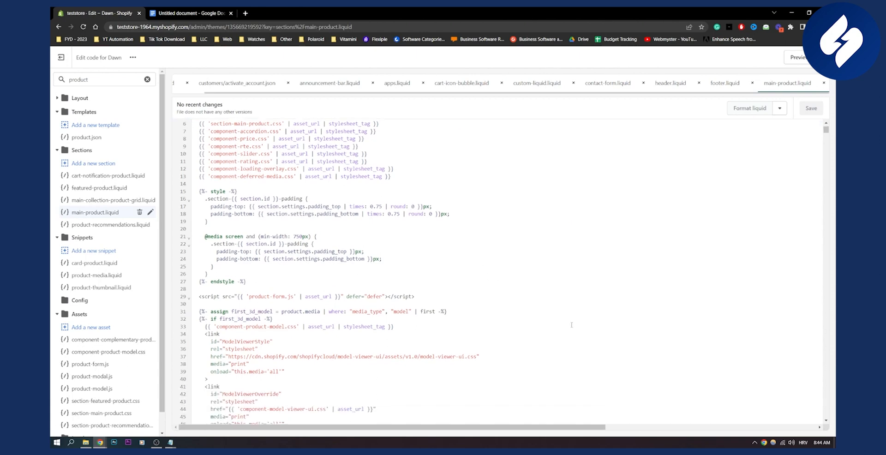
pyautogui.press('ctrl+f')
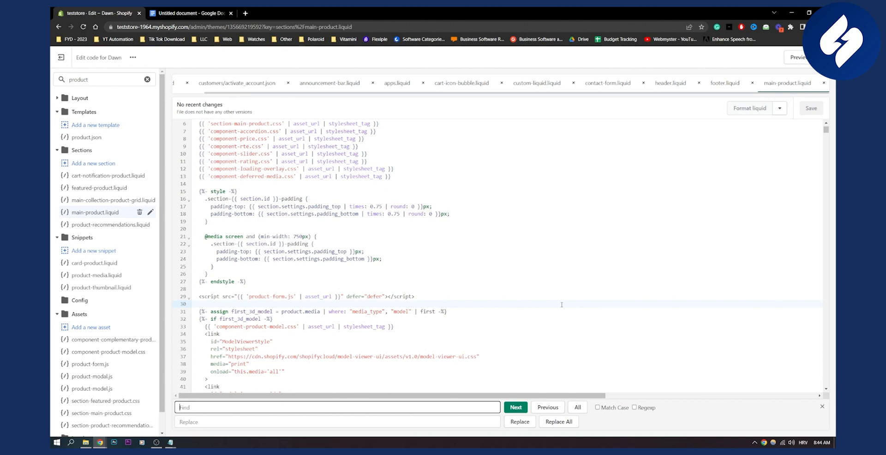
pyautogui.write('product description')
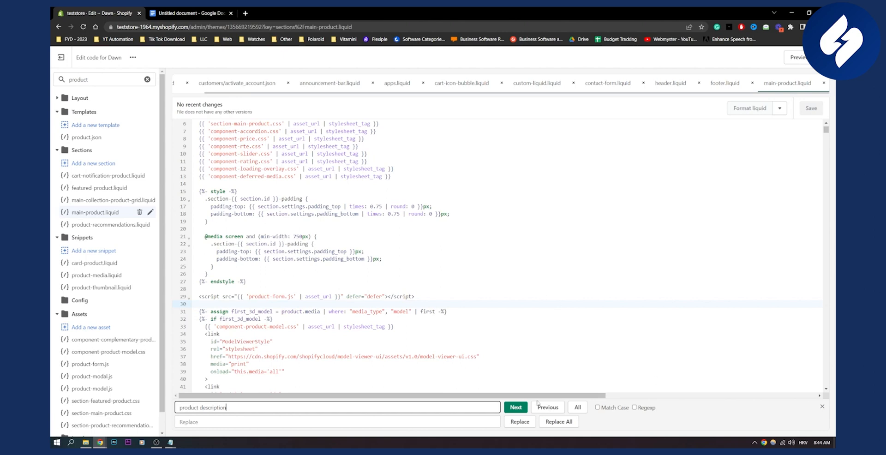
pyautogui.click(515, 407)
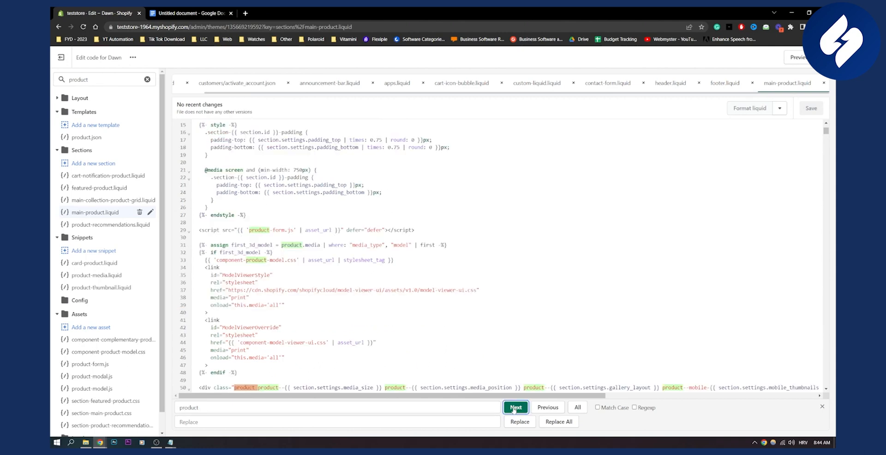
pyautogui.click(515, 407)
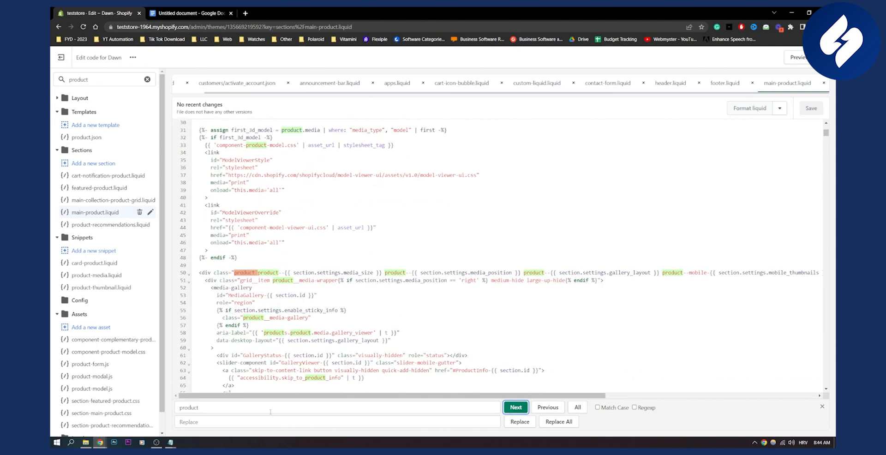
pyautogui.write('descrip')
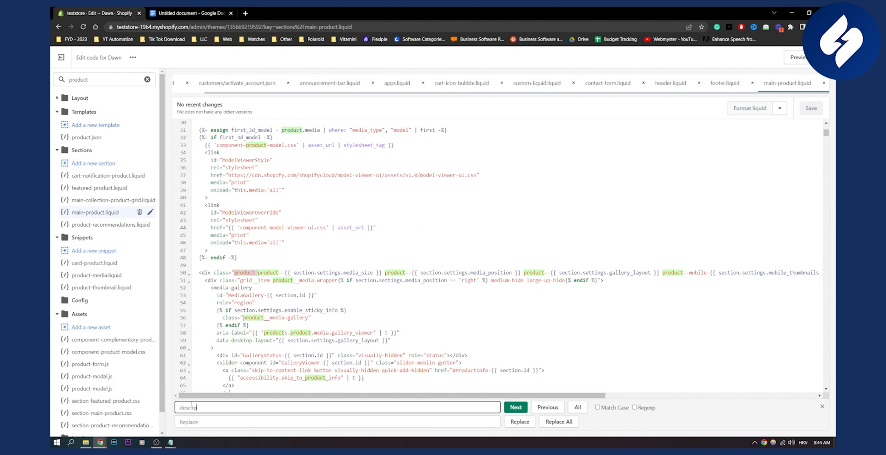
pyautogui.click(515, 407)
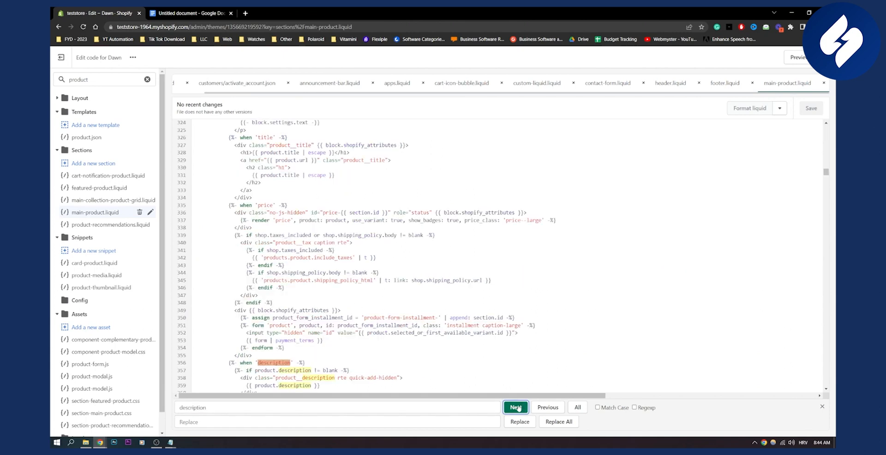
pyautogui.click(515, 407)
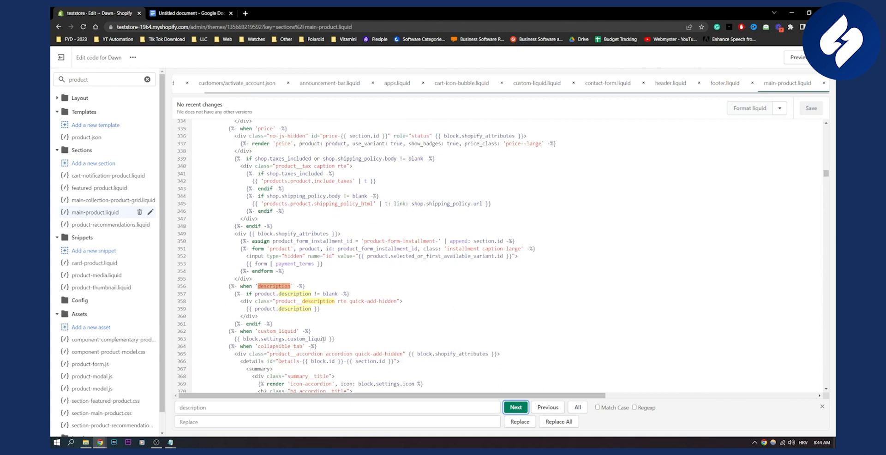
pyautogui.click(515, 407)
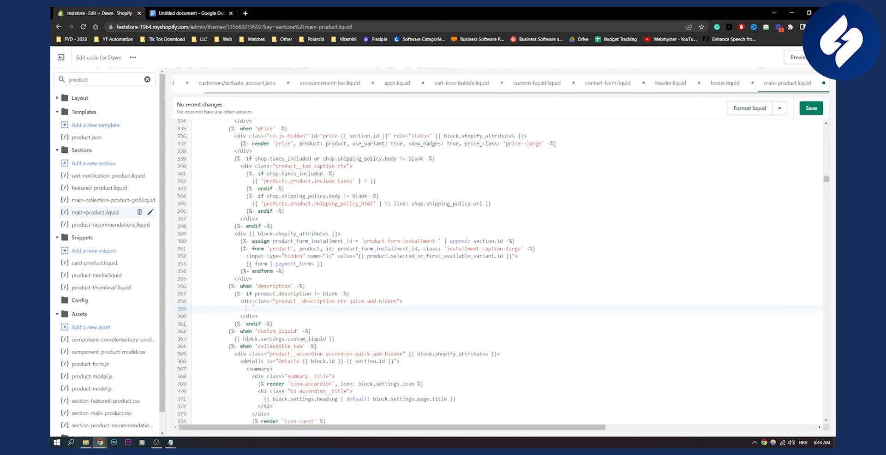
# - Copy the truncated description markup from the Google Docs notes
pyautogui.click(191, 13)
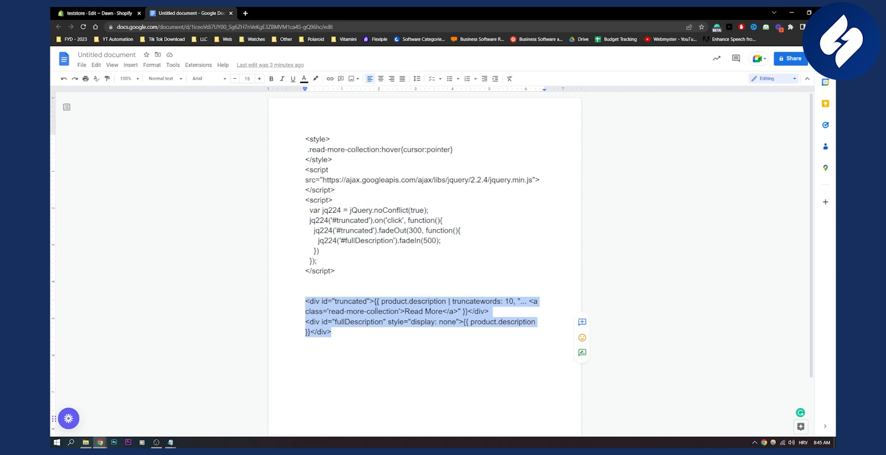
pyautogui.rightClick(421, 311)
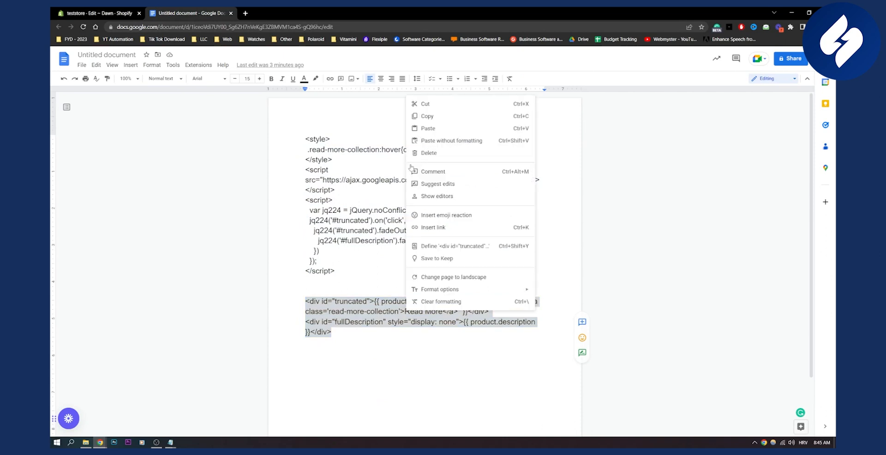
pyautogui.click(96, 12)
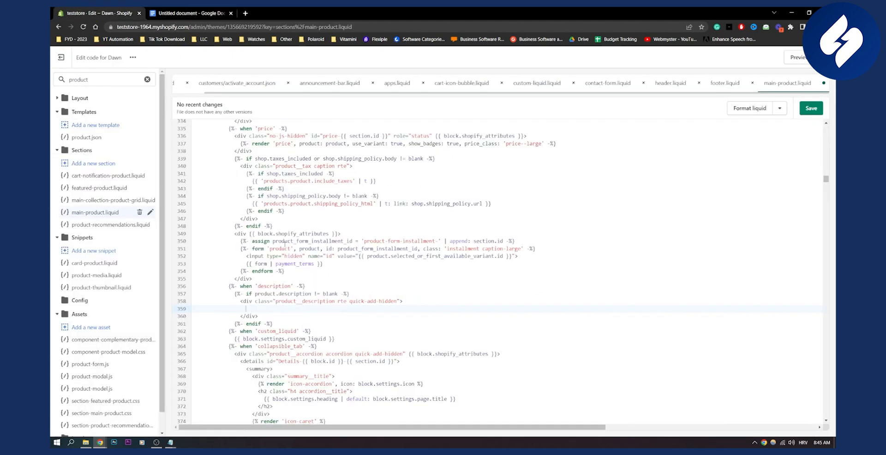
# - Paste the truncated/fullDescription divs, change truncatewords from 10 to 50, and save
pyautogui.write('<div id="truncated">{{ product.description | truncatewords: 10, "... <a class=\'read-more-collection\'>Read More</a>" }}</div>')
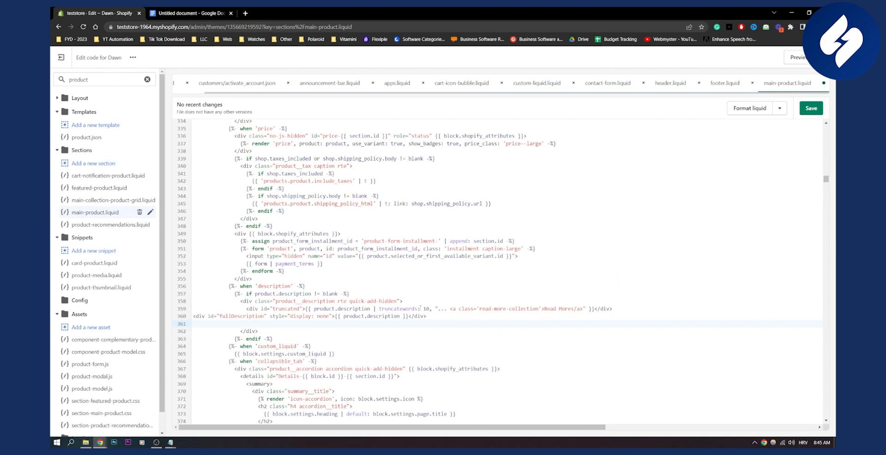
pyautogui.doubleClick(425, 309)
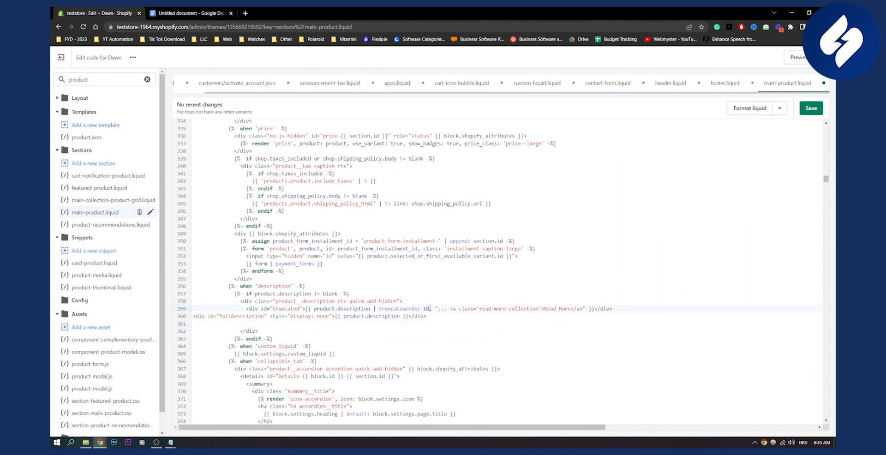
pyautogui.doubleClick(423, 309)
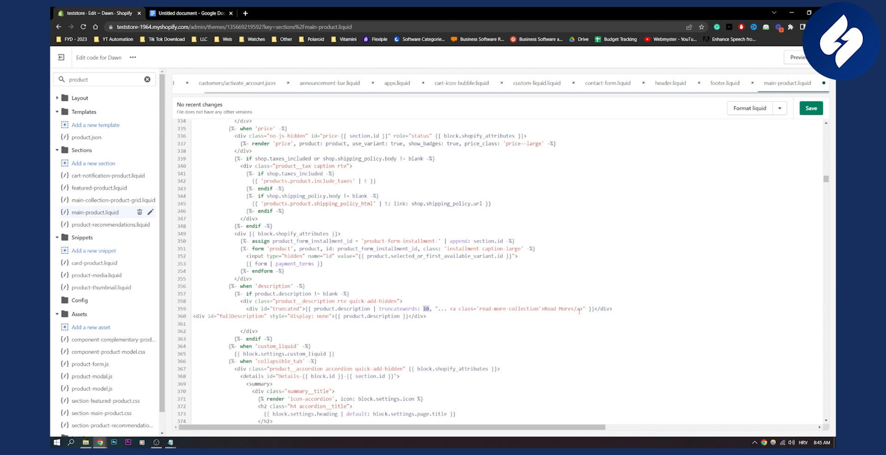
pyautogui.click(570, 308)
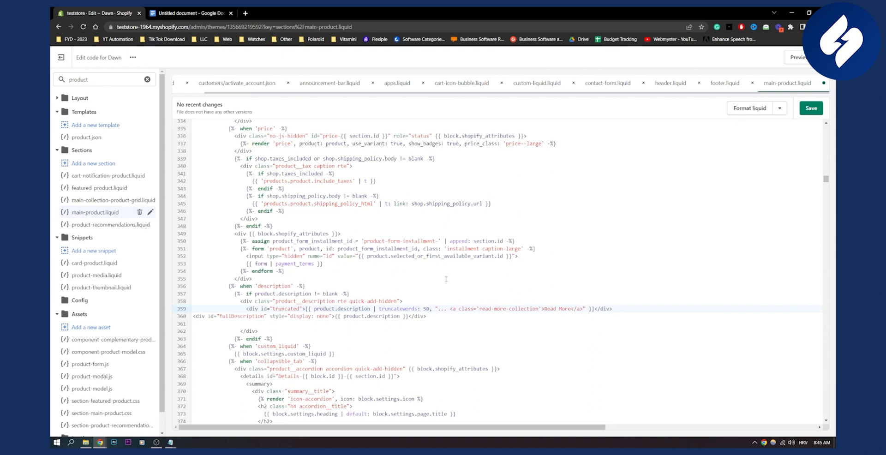
pyautogui.click(810, 108)
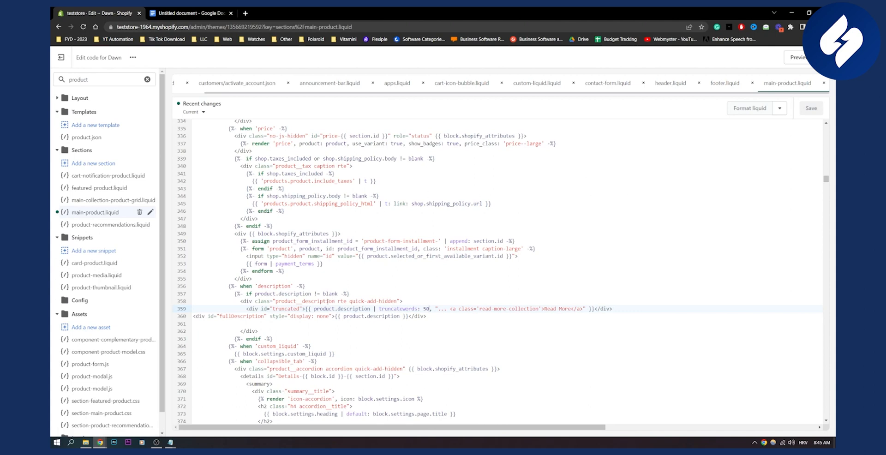
pyautogui.moveTo(79, 217)
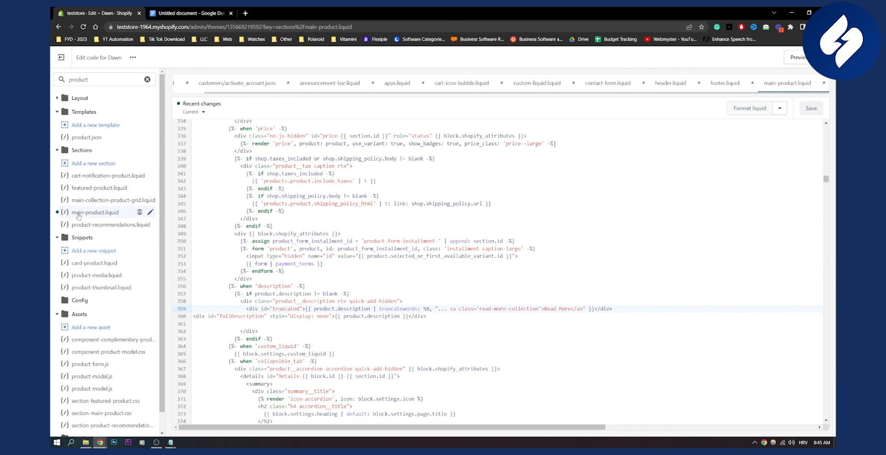
pyautogui.moveTo(111, 216)
pyautogui.write('-content-liquid')
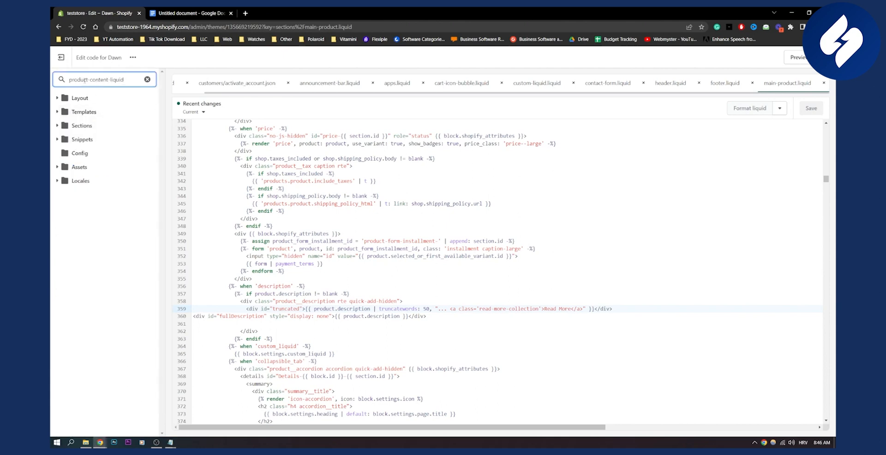
# - Search theme files for 'product-content-liquid', finding no match, and glance at the notes
pyautogui.tripleClick(104, 78)
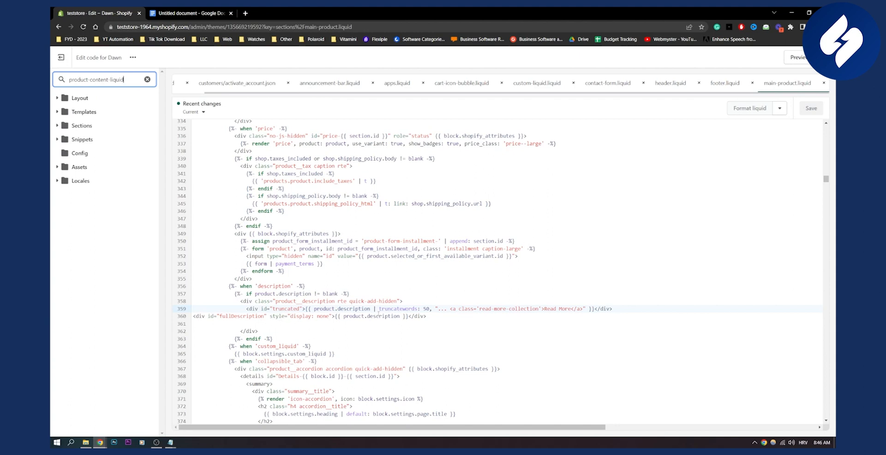
pyautogui.moveTo(434, 311)
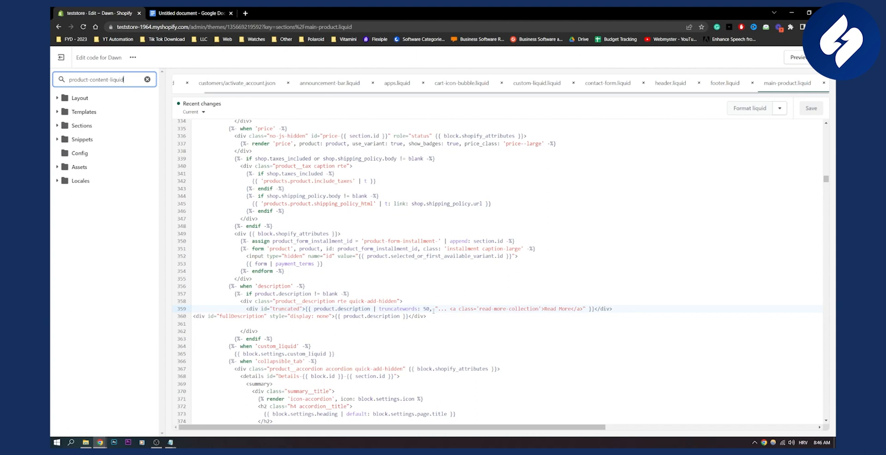
pyautogui.click(191, 12)
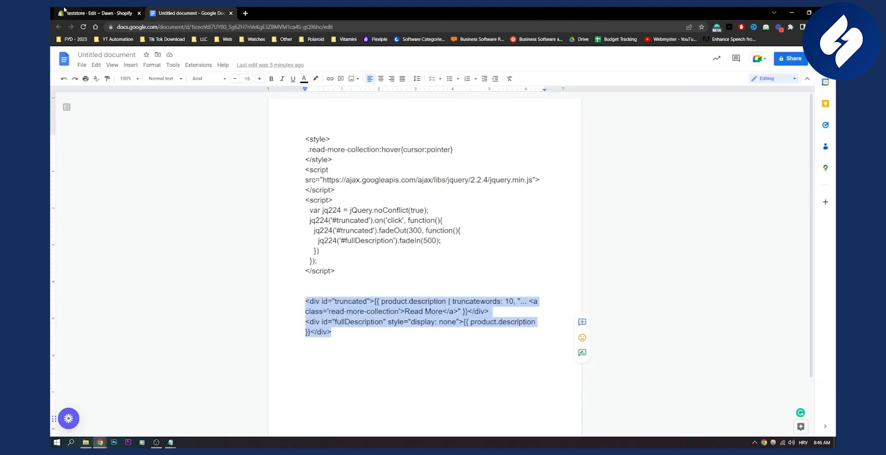
pyautogui.click(99, 12)
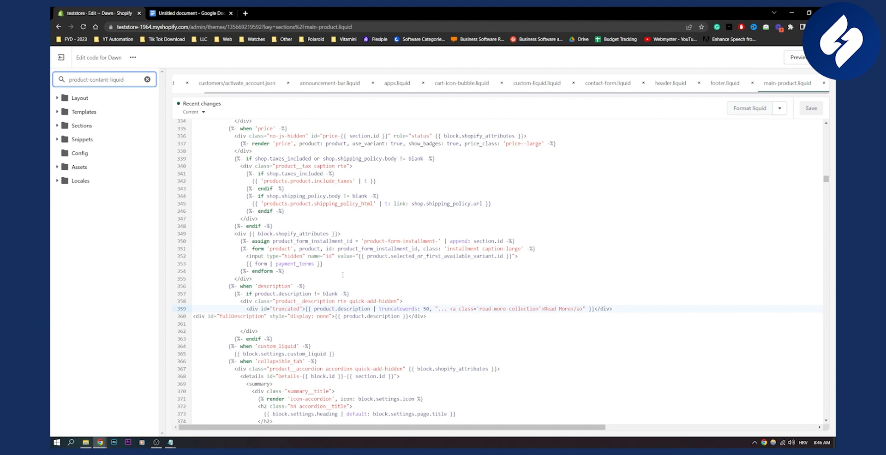
pyautogui.moveTo(343, 274)
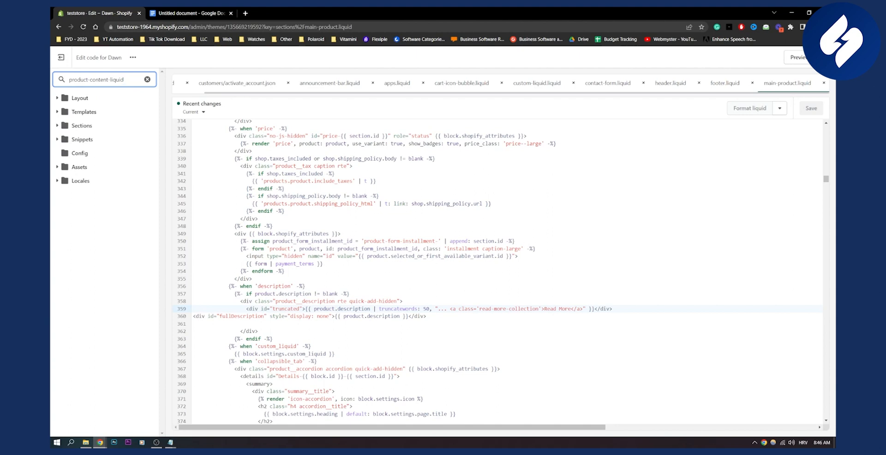